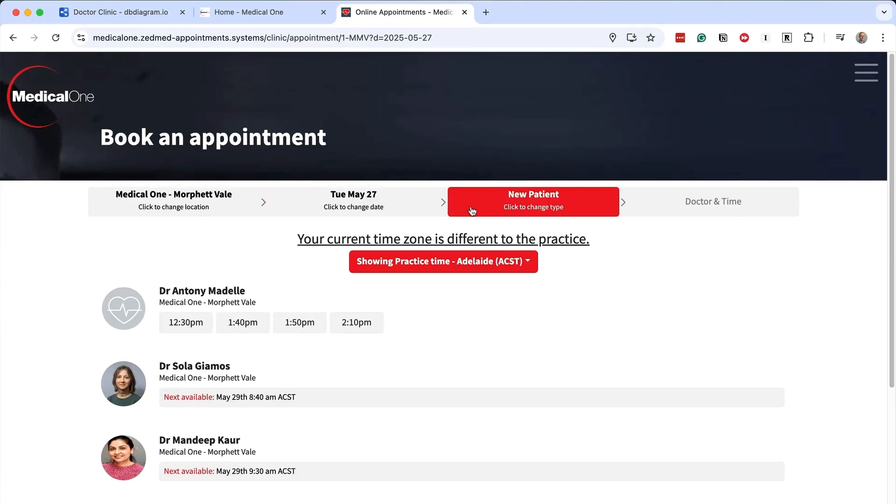
Step: Scroll the Medical One appointment fees notice down to the bulk-billing and flu vaccine notes
scroll("down", 3)
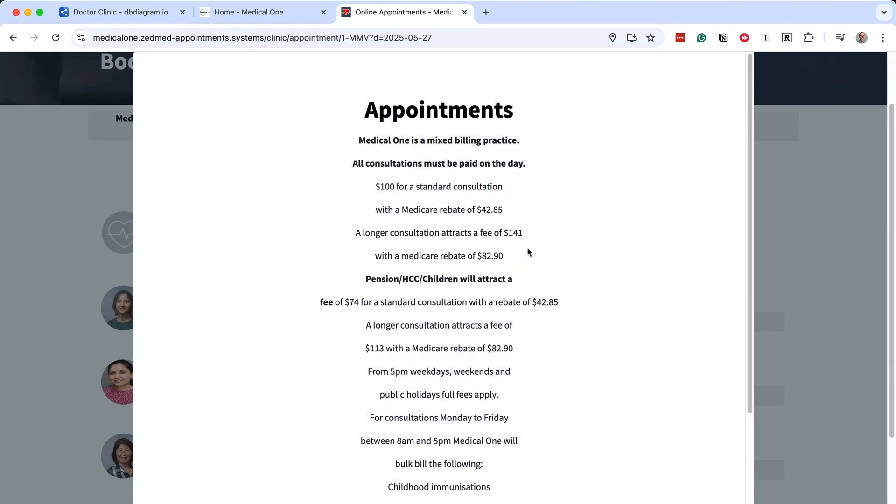
scroll("down", 3)
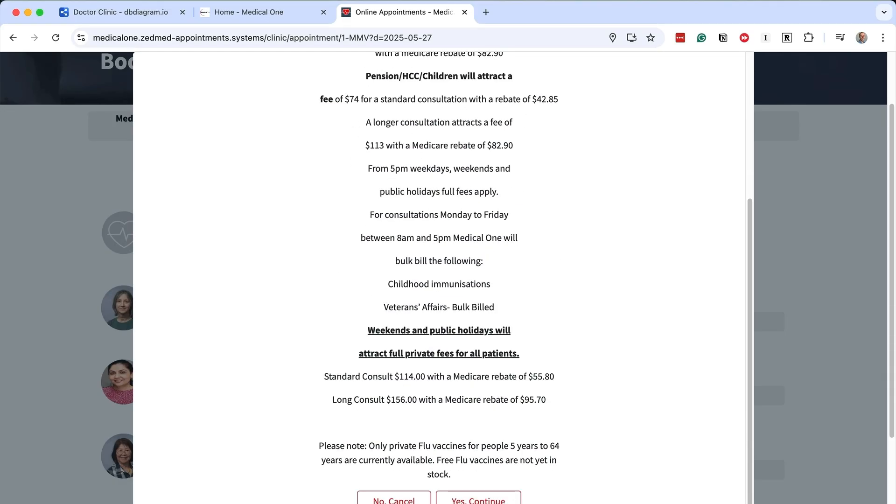
Step: Switch to the Doctor Clinic diagram showing the patient, appointment, appointment_status and prescription tables
left_click(117, 12)
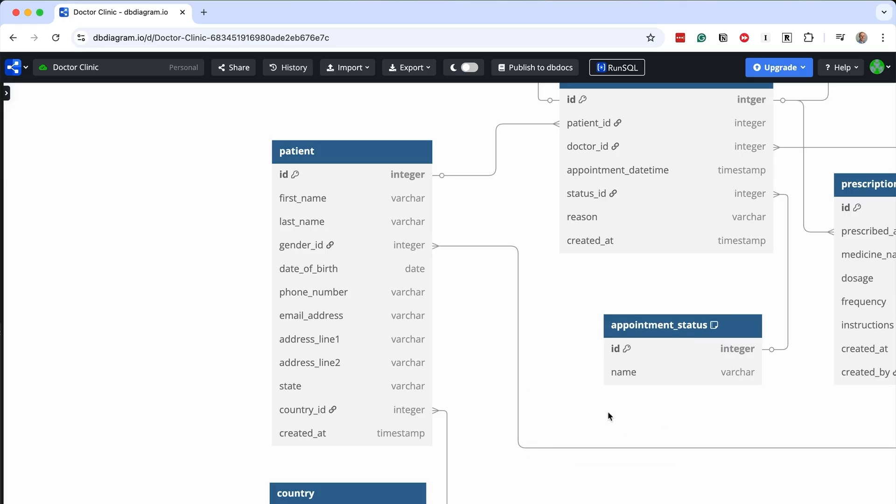
Step: Highlight the appointment table's links to patient, prescription and appointment_status with cardinalities
left_click(343, 174)
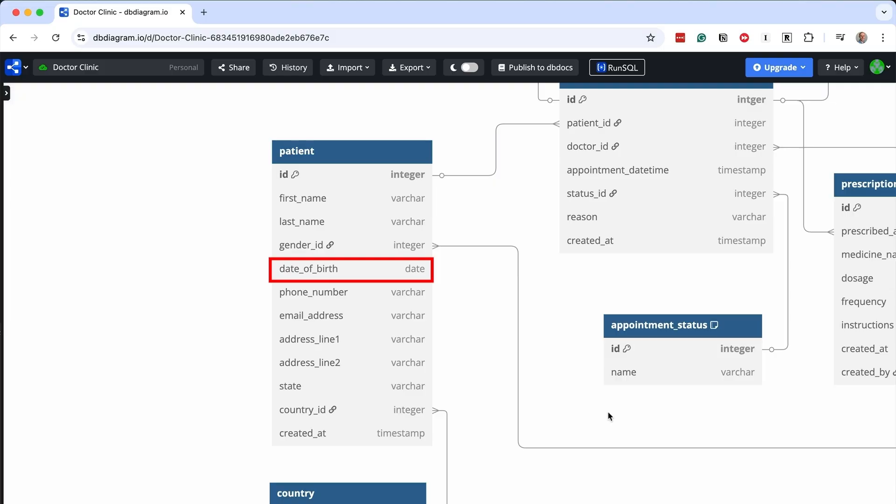
left_click(313, 293)
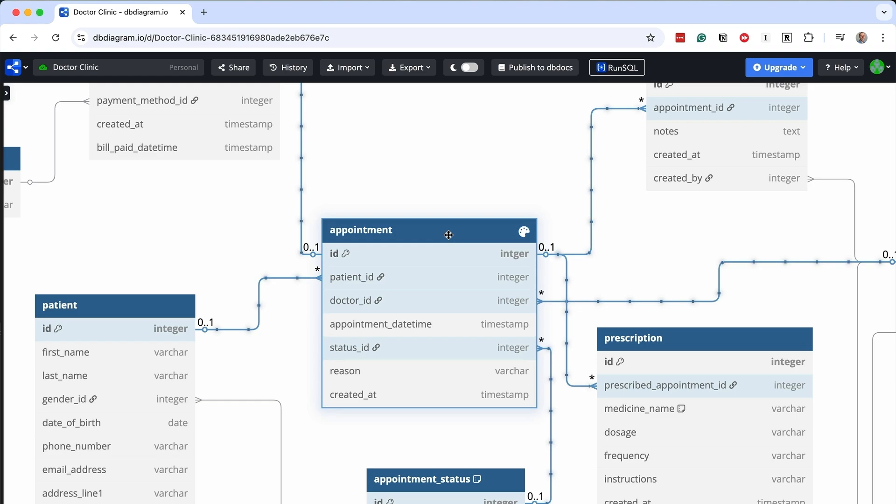
Step: Deselect the appointment table to clear its highlighted relationship links
left_click(526, 168)
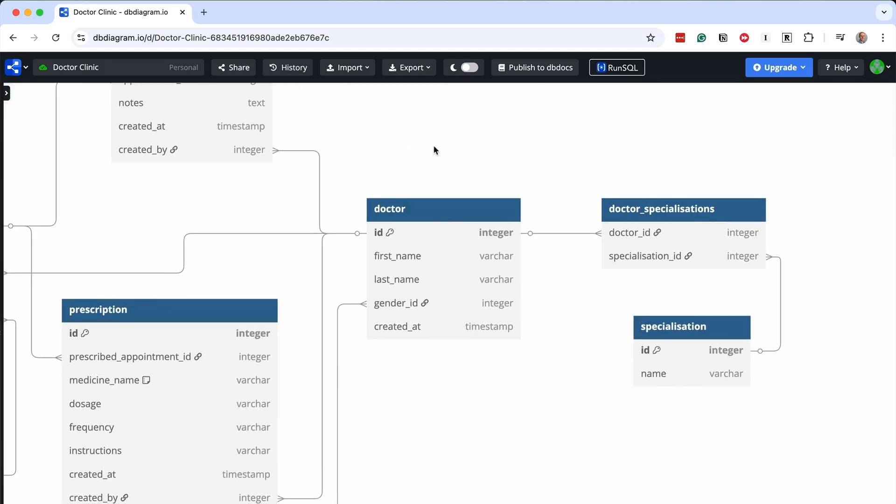
left_click(443, 209)
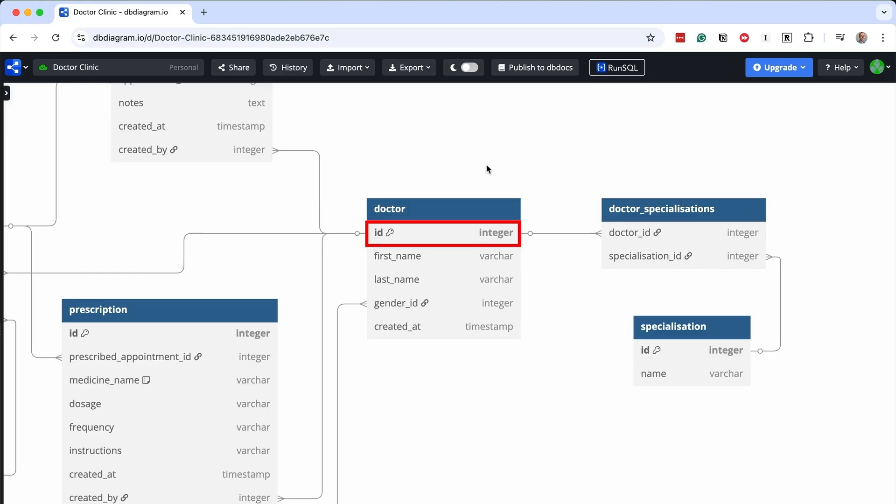
left_click(442, 279)
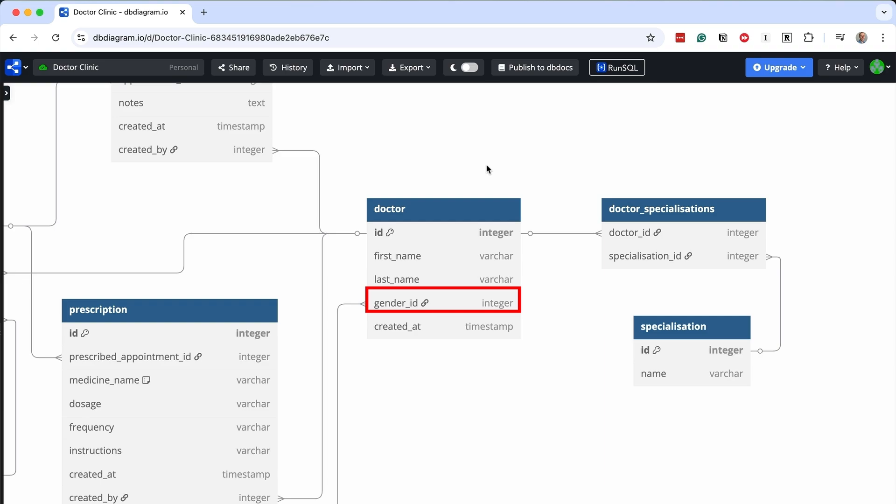
left_click(443, 326)
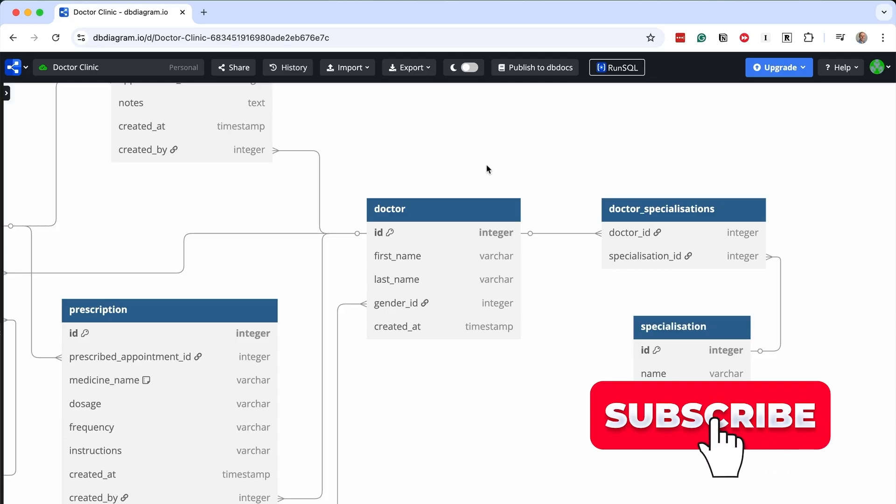
left_click(709, 415)
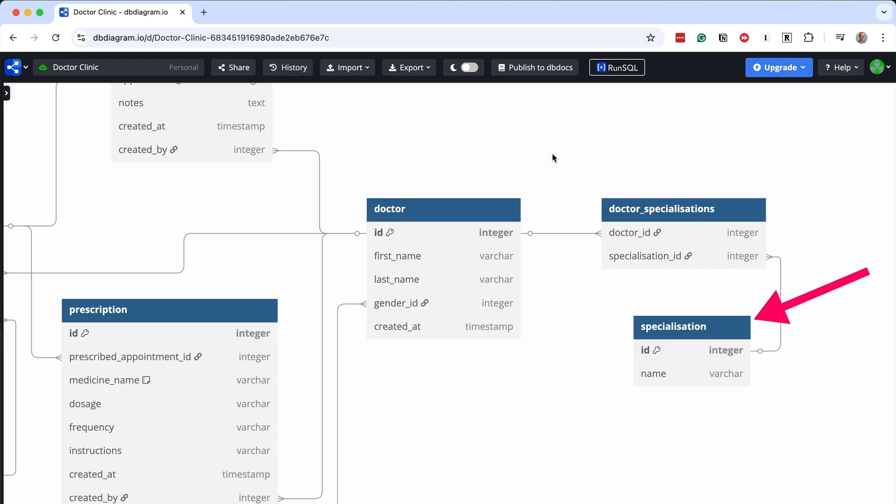
left_click(674, 326)
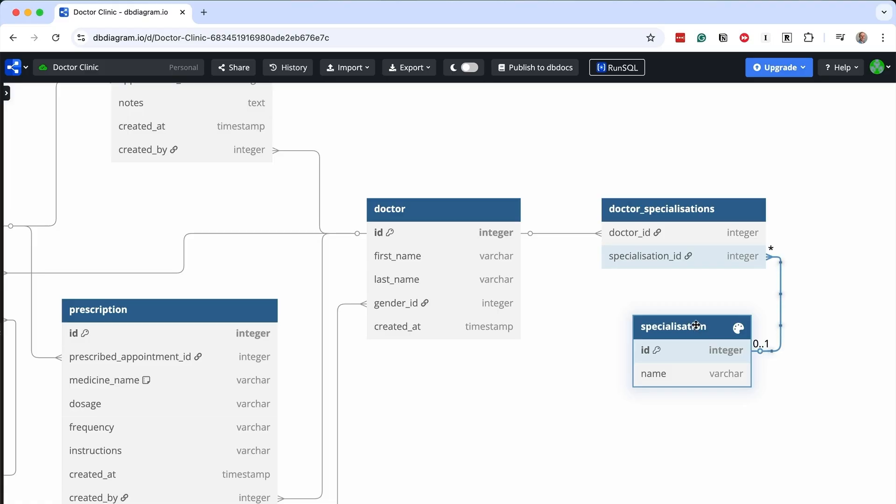
left_click(662, 208)
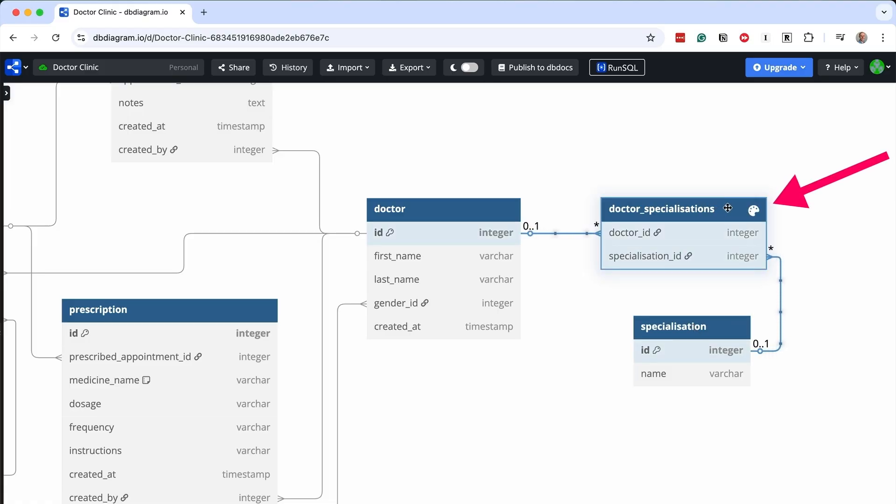
left_click(520, 167)
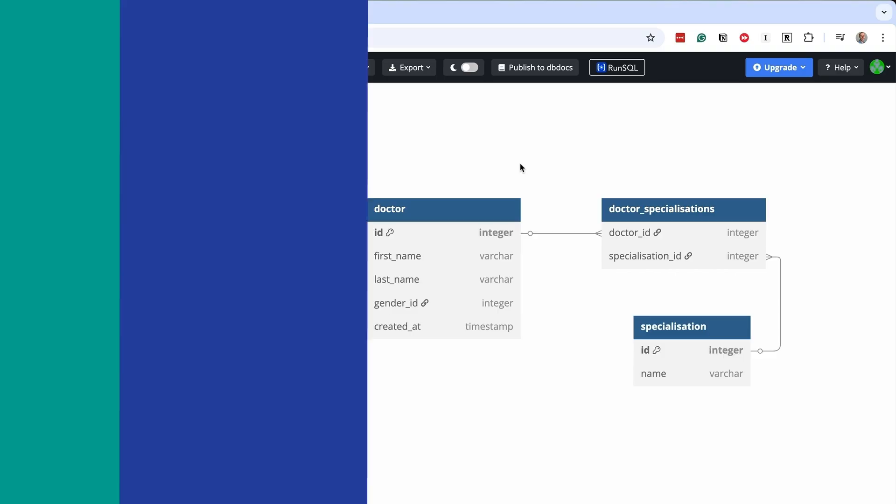
Step: Browse the Effective Database Design course outline to Module 3, then return to the diagram
left_click(257, 12)
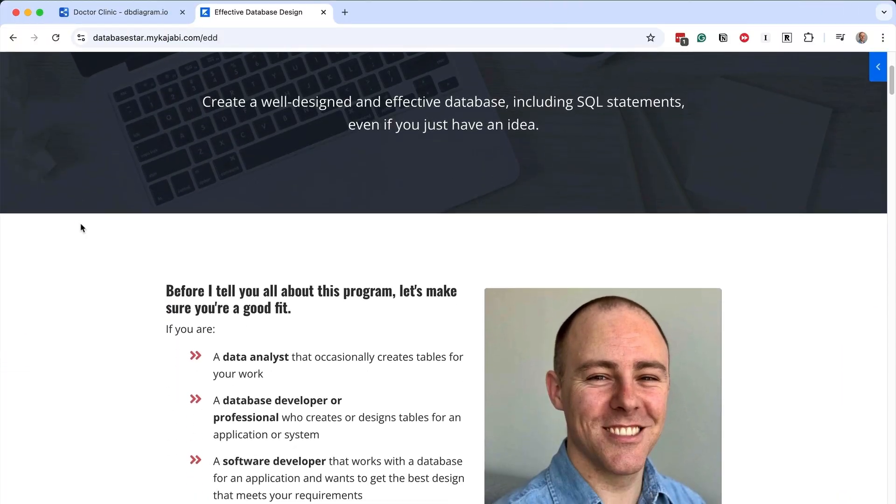
scroll("down", 3)
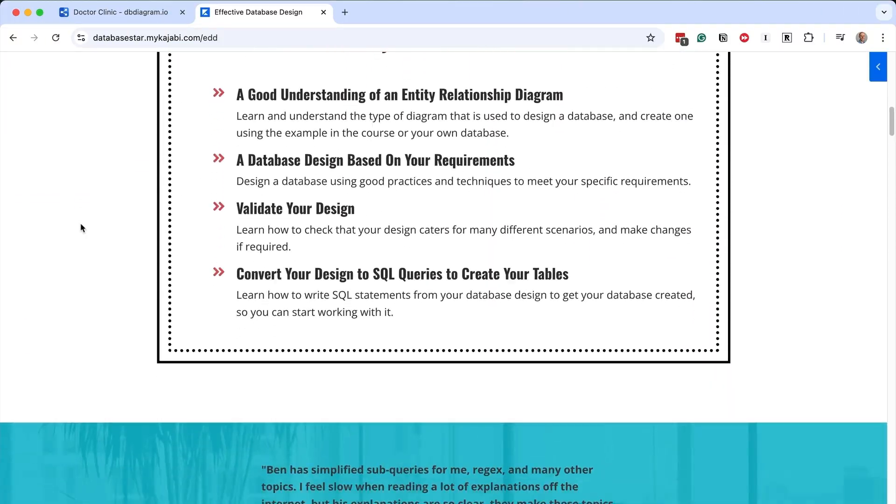
scroll("down", 3)
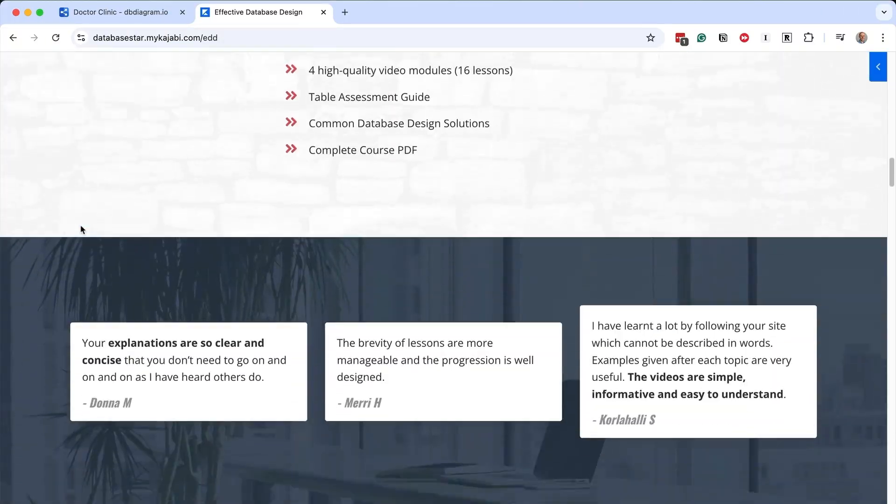
scroll("up", 3)
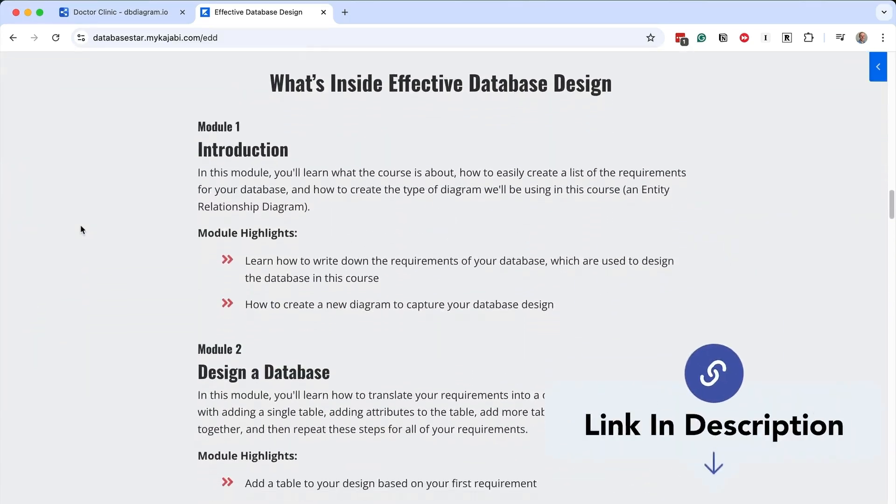
scroll("down", 3)
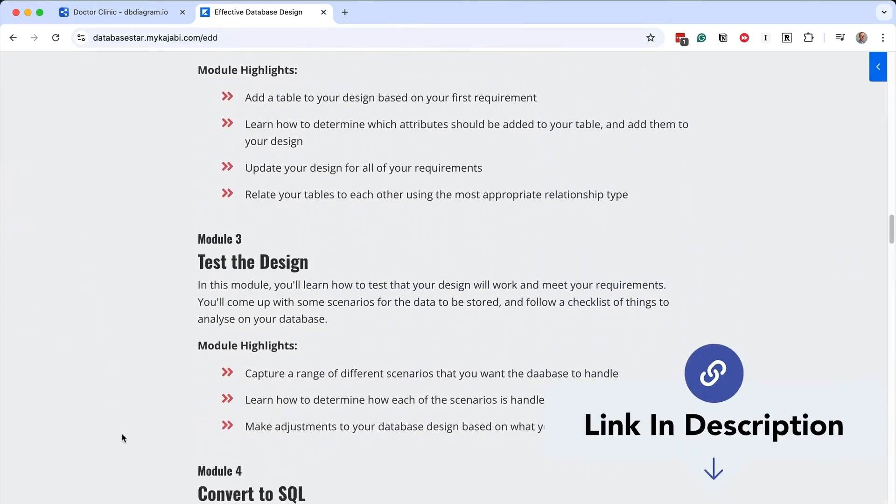
left_click(118, 12)
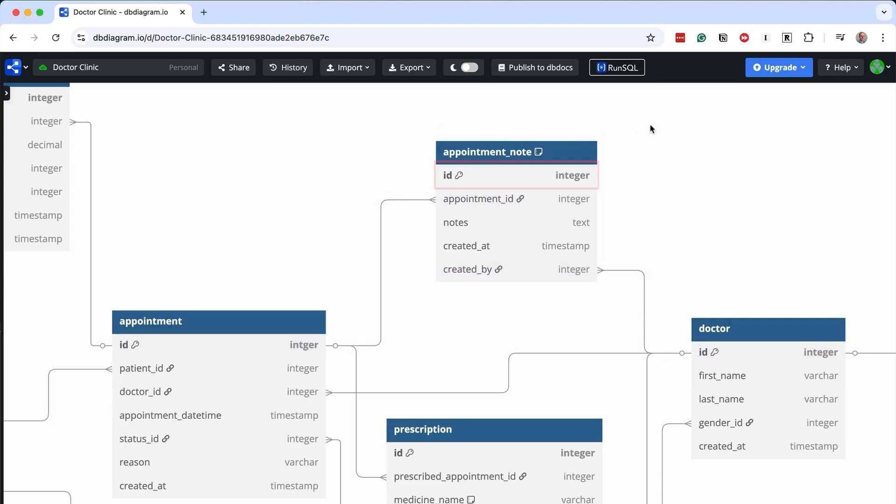
Step: Center the diagram on the prescription table beside appointment, appointment_status, doctor and gender
left_click(514, 176)
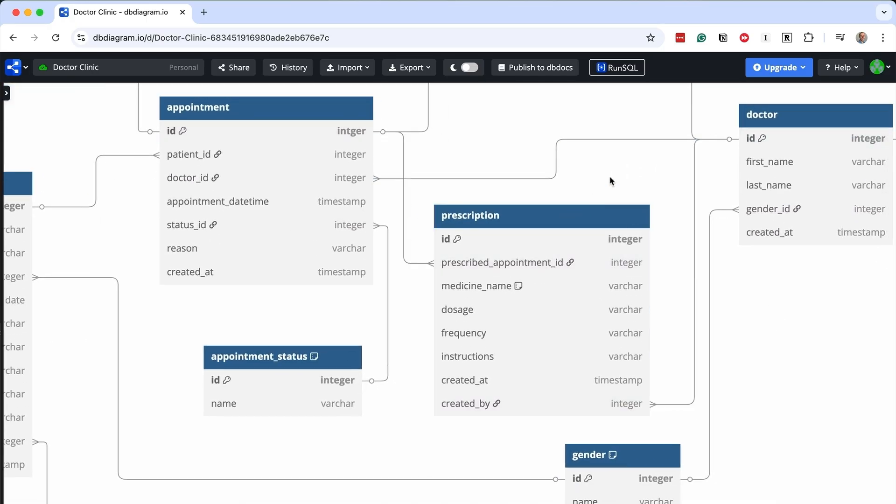
mouse_move(517, 286)
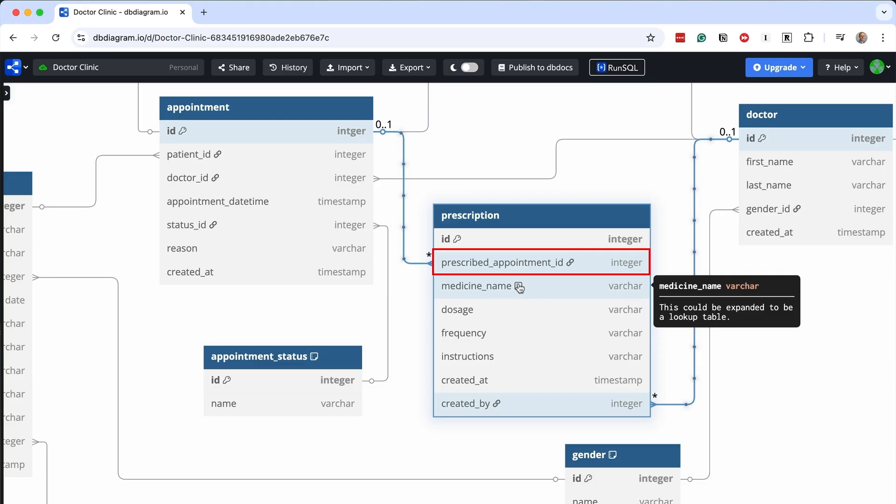
mouse_move(596, 195)
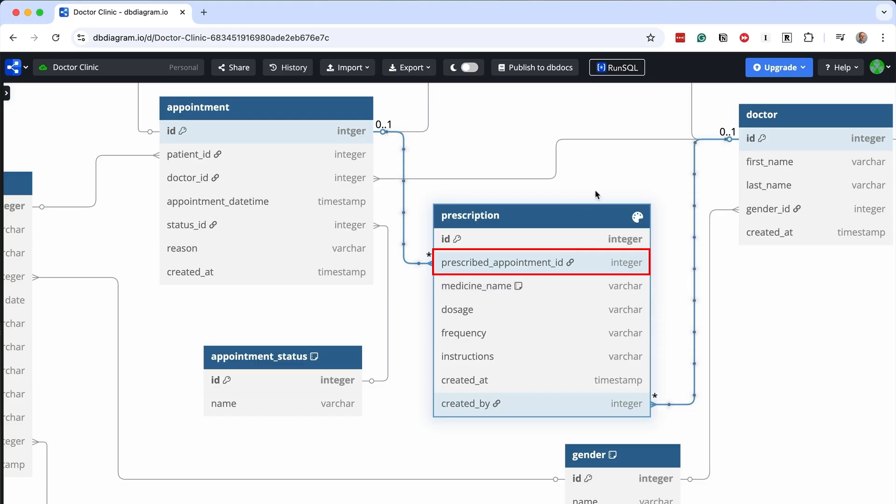
left_click(609, 168)
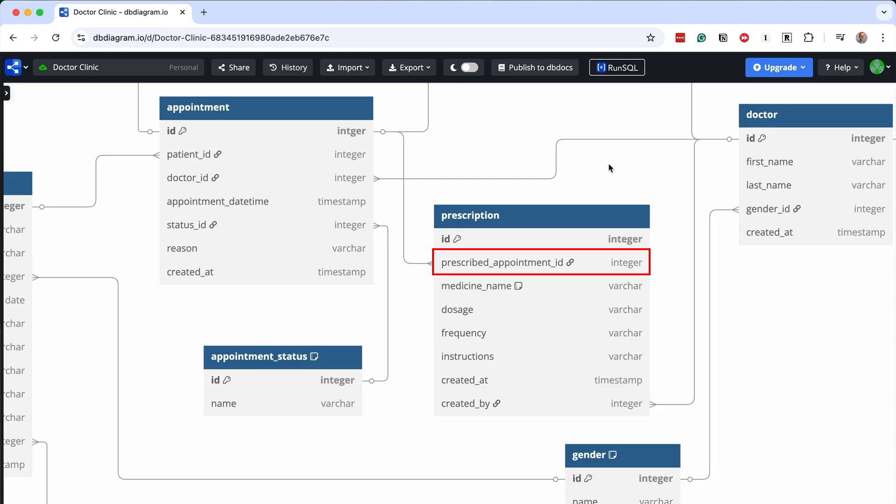
left_click(482, 285)
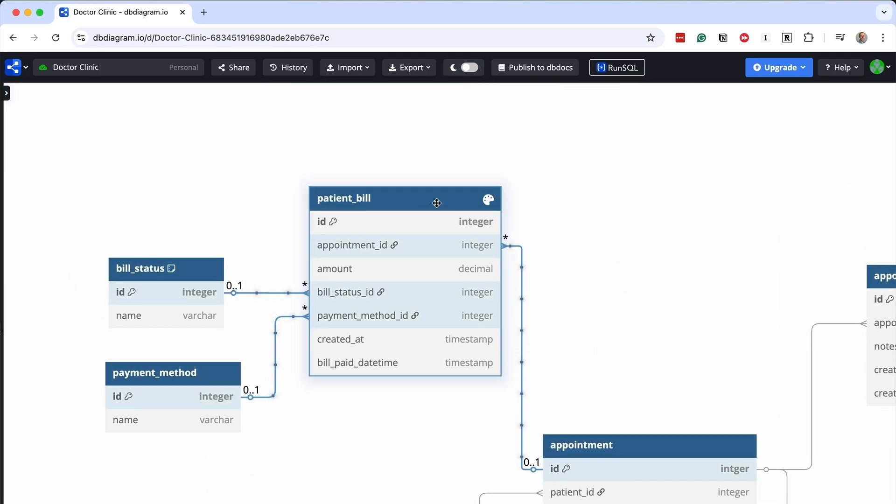
left_click(558, 261)
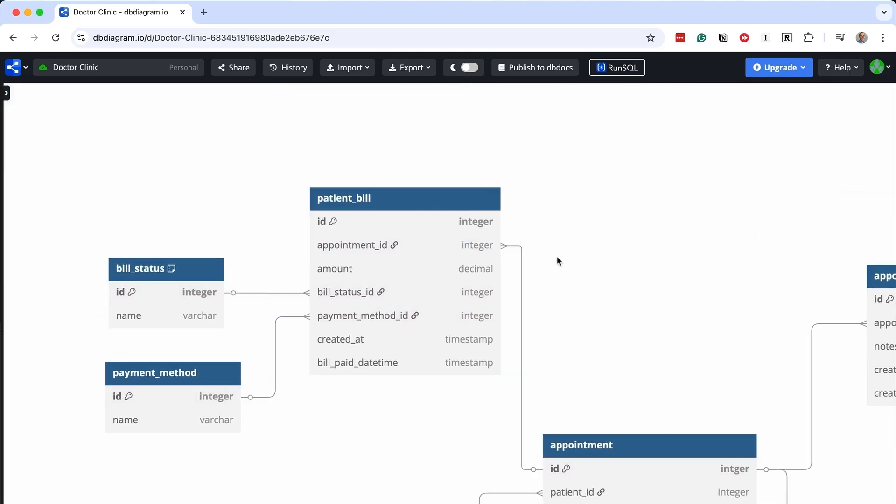
mouse_move(575, 271)
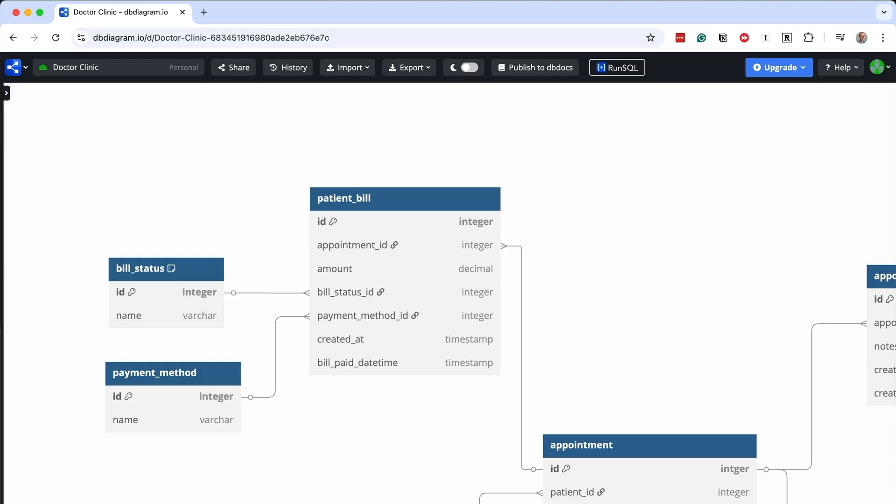
left_click(403, 221)
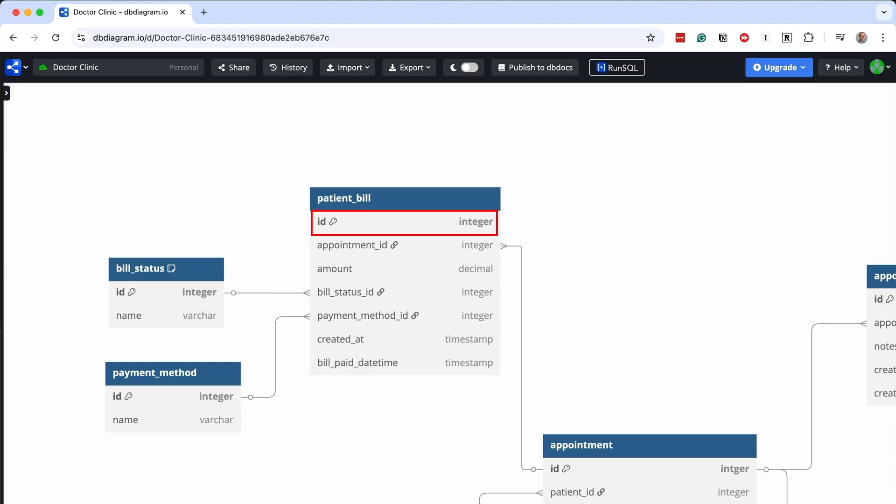
left_click(404, 245)
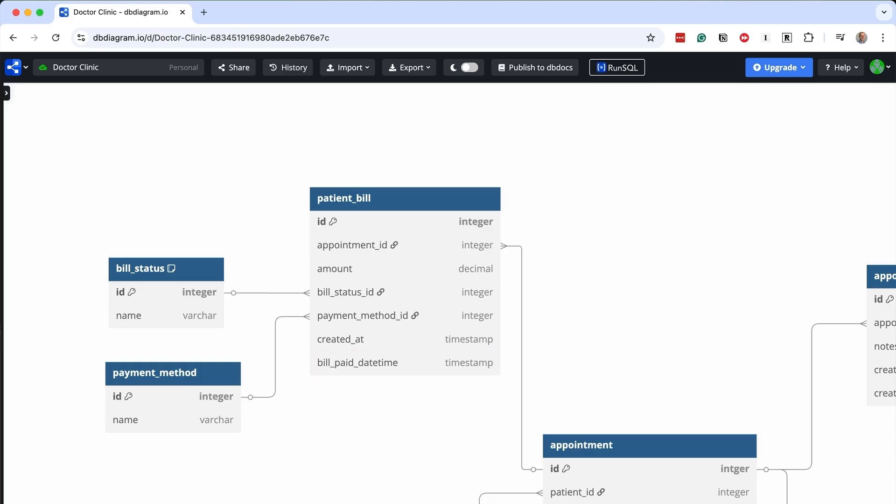
Step: Zoom out so every Doctor Clinic table and relationship fits on screen
scroll("down", 3)
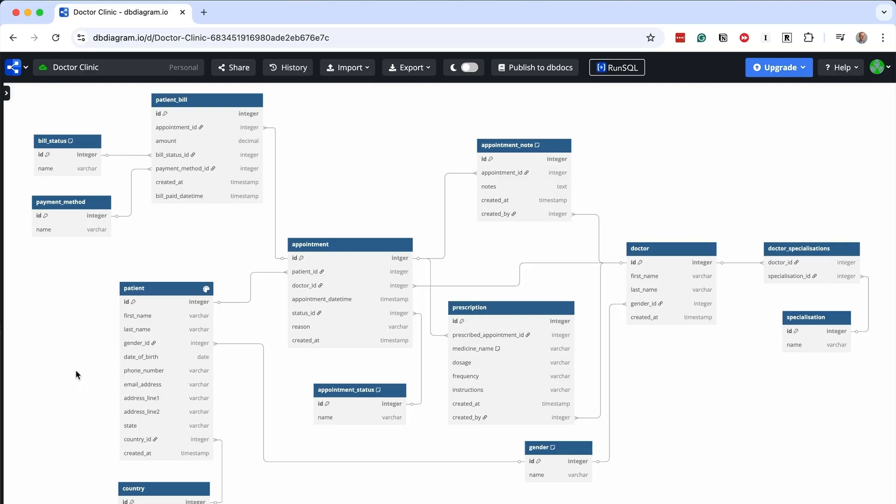
mouse_move(6, 92)
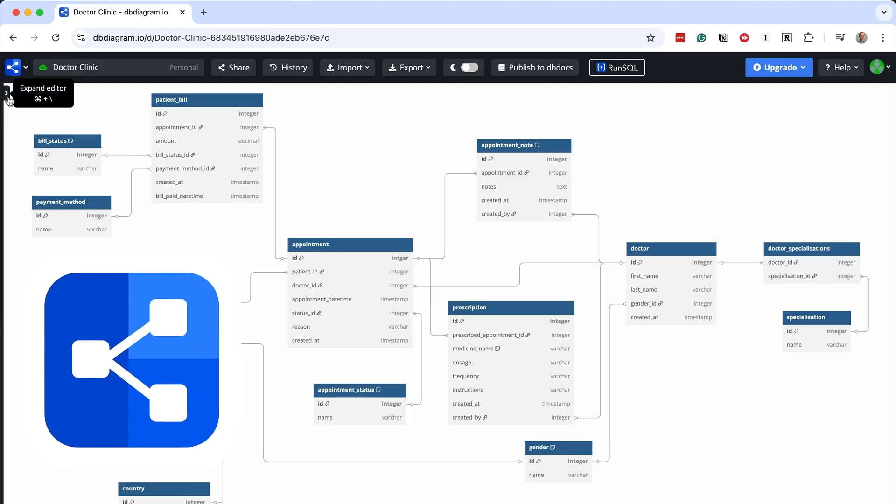
Step: Expand the DBML code editor and scroll through the Doctor Clinic table definitions
left_click(7, 92)
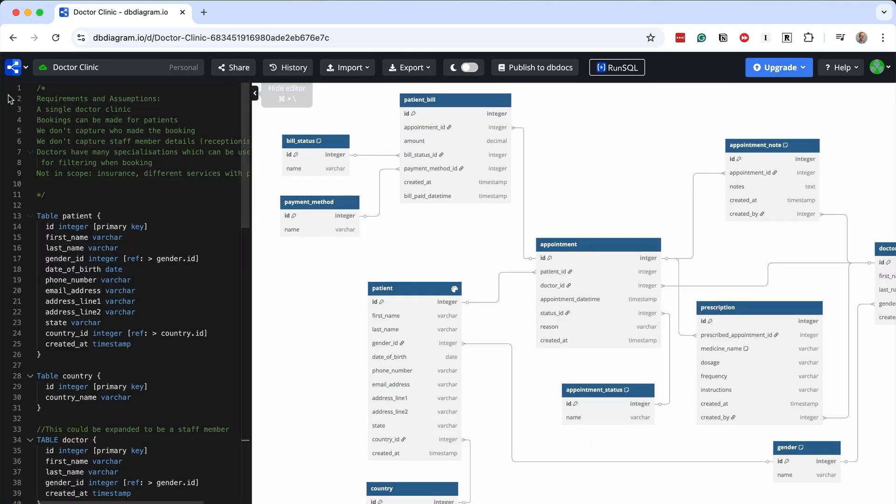
scroll("down", 3)
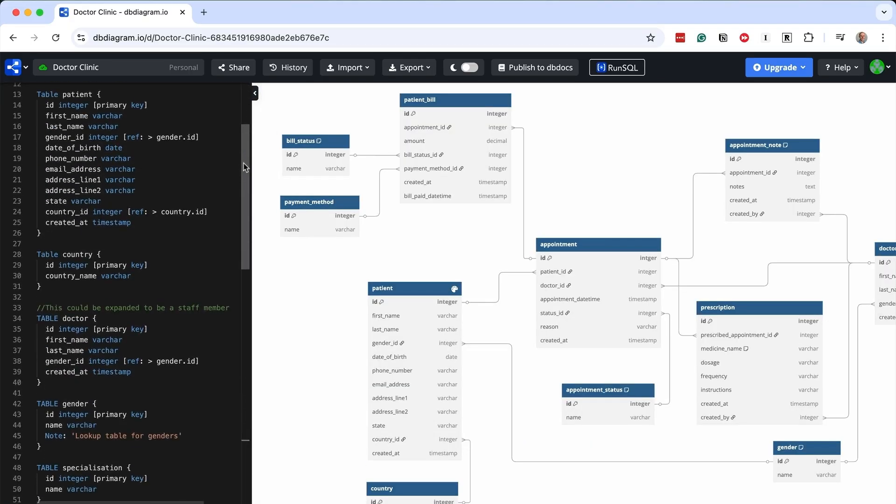
scroll("down", 3)
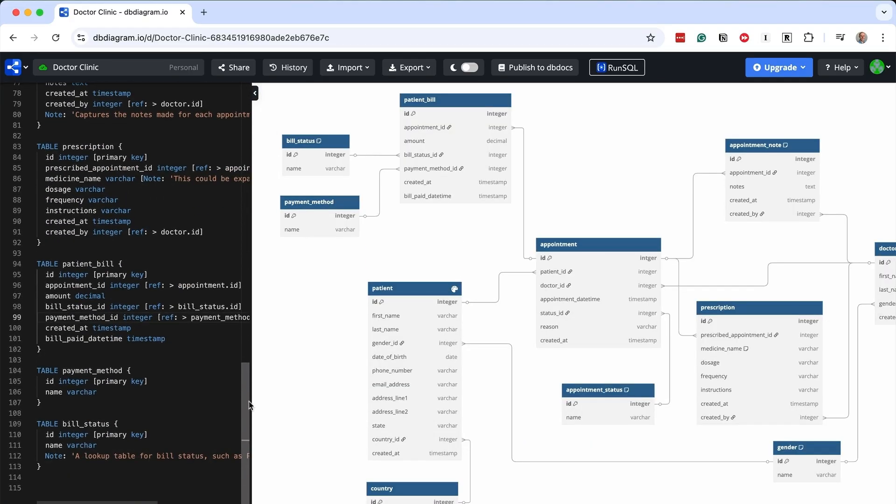
scroll("up", 3)
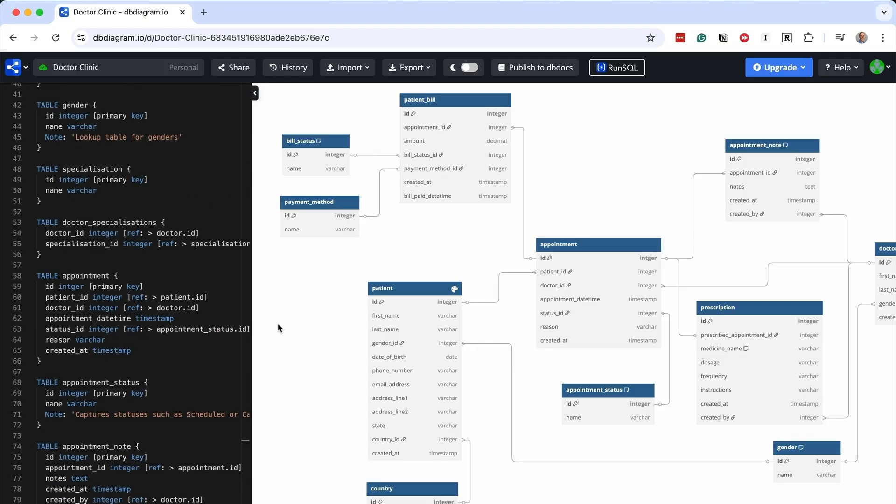